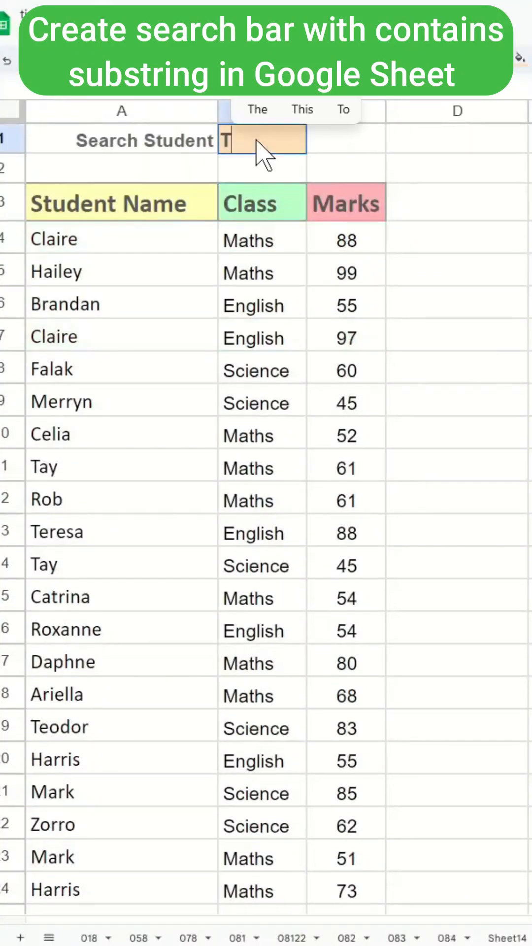
Step: Select the student data rows A4 through C69 for formatting
text(C)
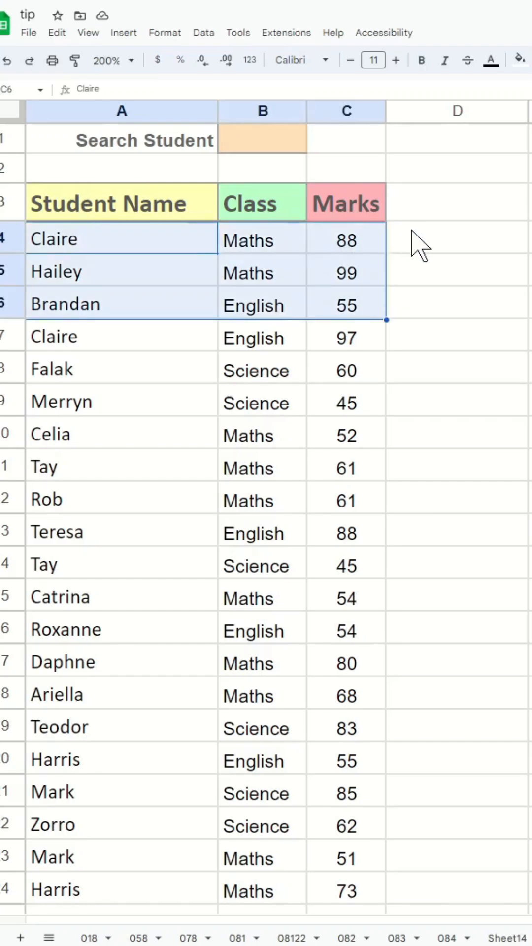
scroll(down, 3)
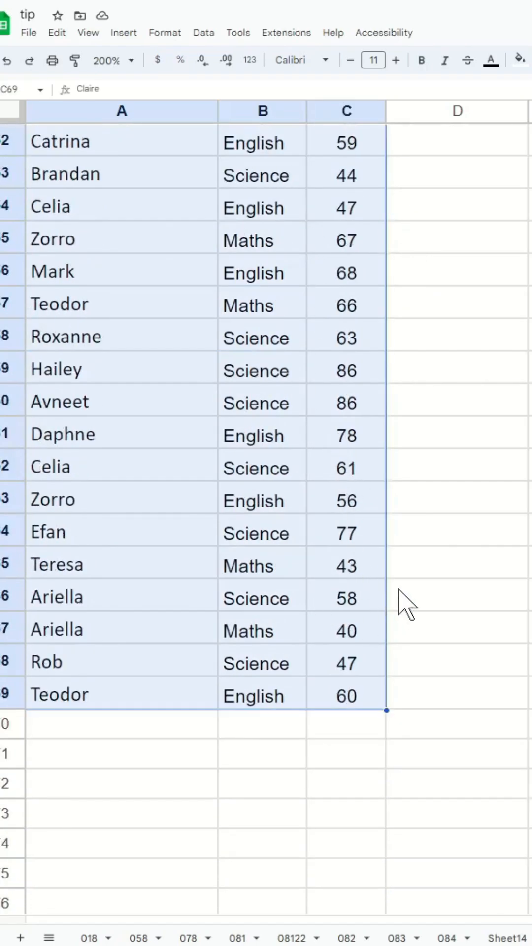
Step: Add a green highlight rule on A4:C69 with custom formula =$A4=$B$1
click(164, 33)
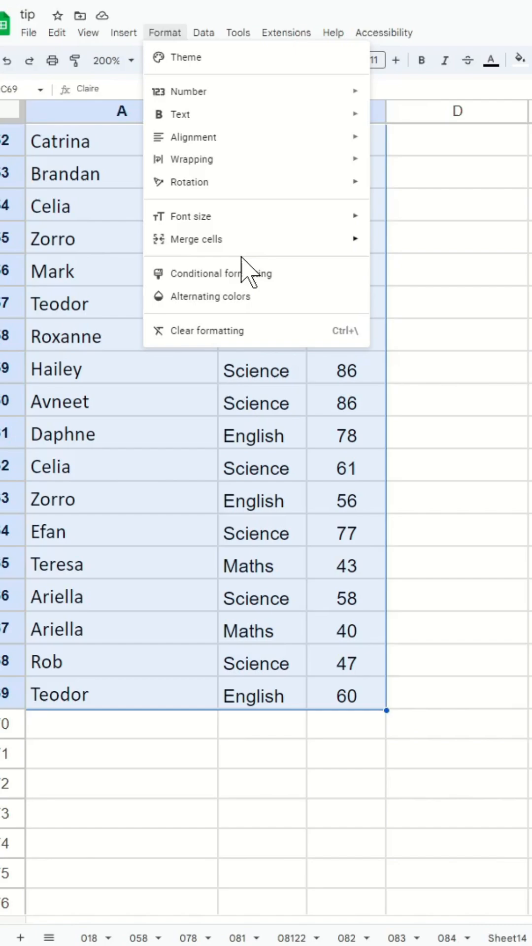
click(208, 297)
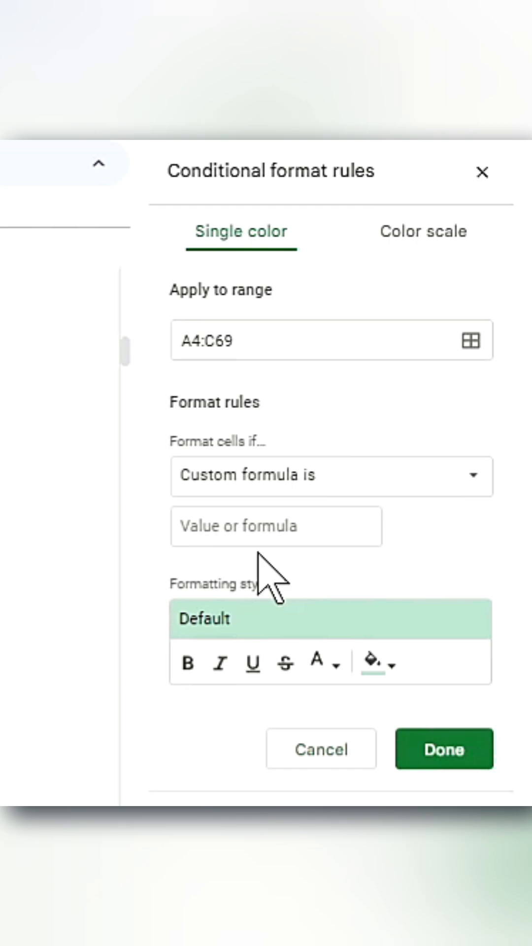
text(=$A4=$B$1)
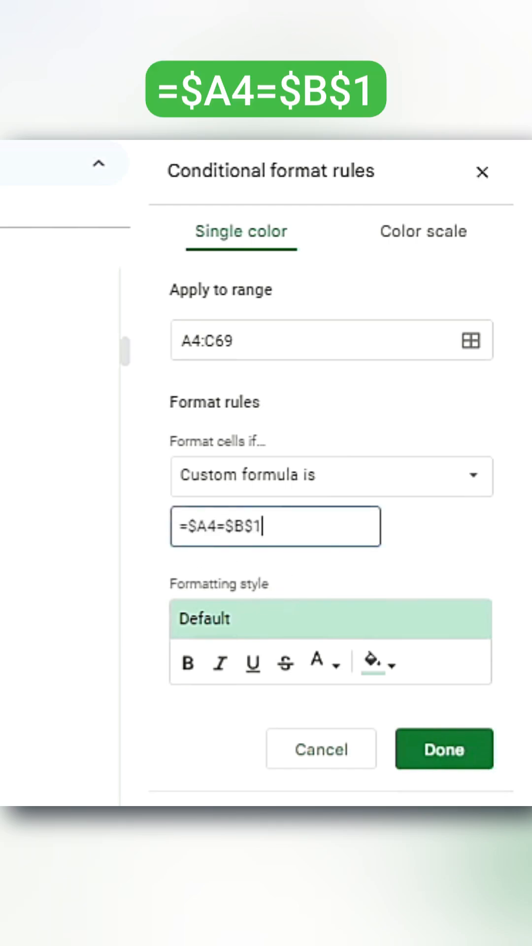
click(443, 749)
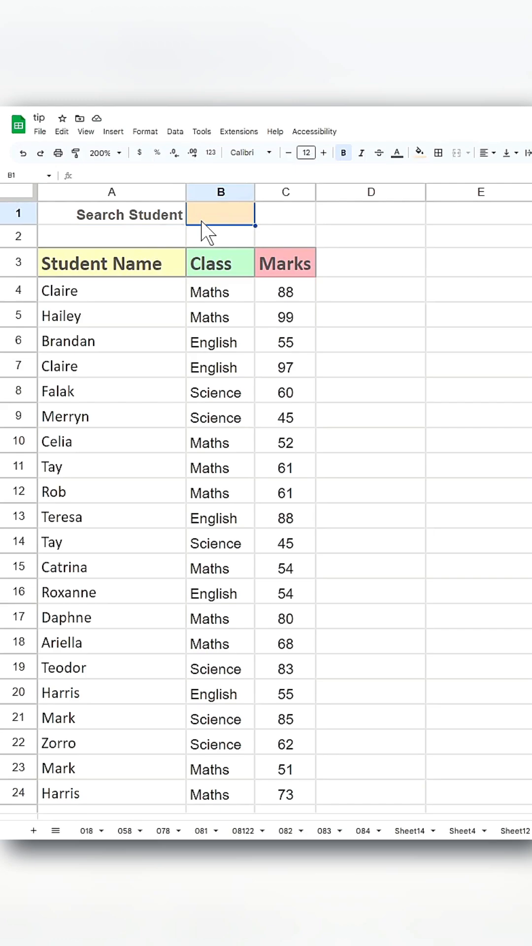
Step: Enter Claire in search cell B1 so both Claire rows turn green
text(Clair)
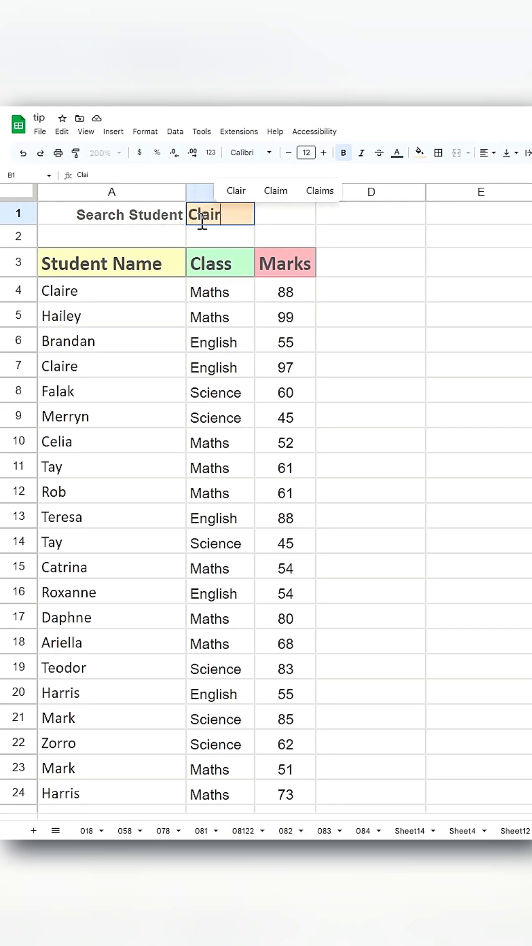
key(Enter)
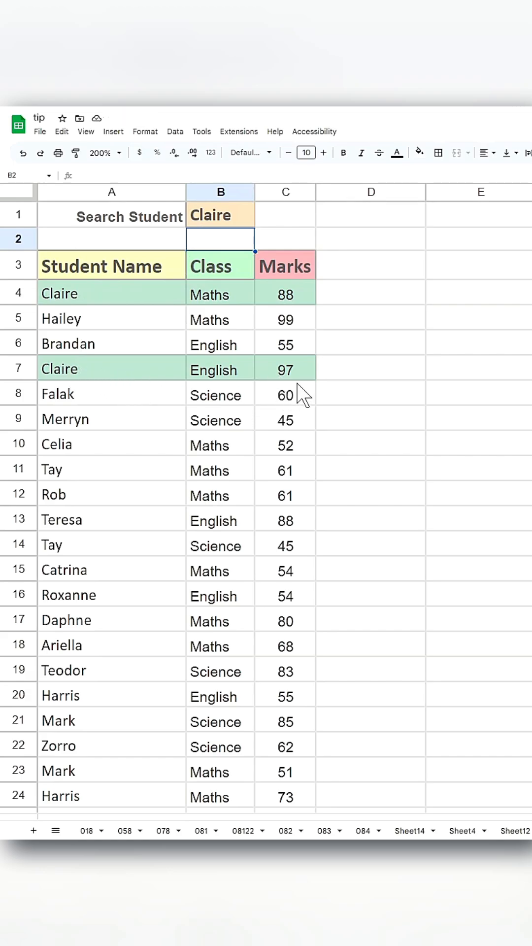
mouse_move(452, 359)
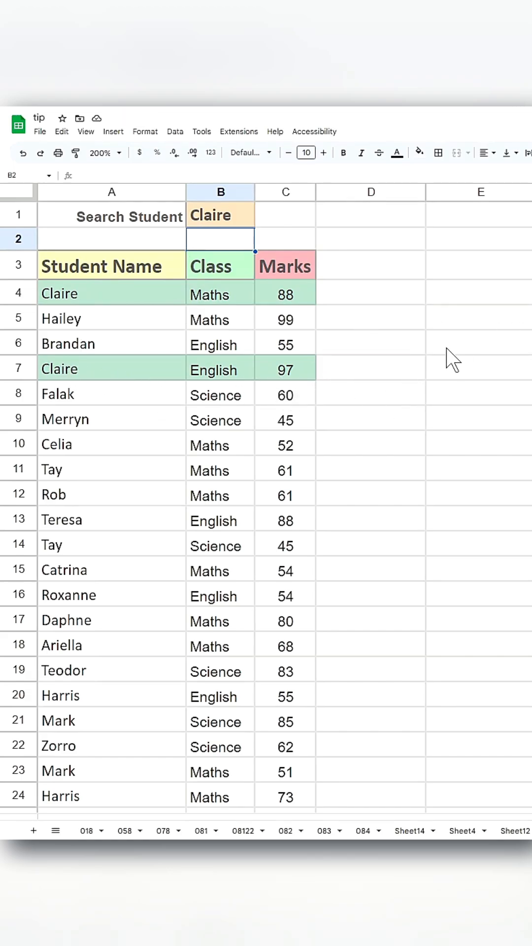
Step: Change the search cell B1 to T, leaving no rows highlighted
click(370, 344)
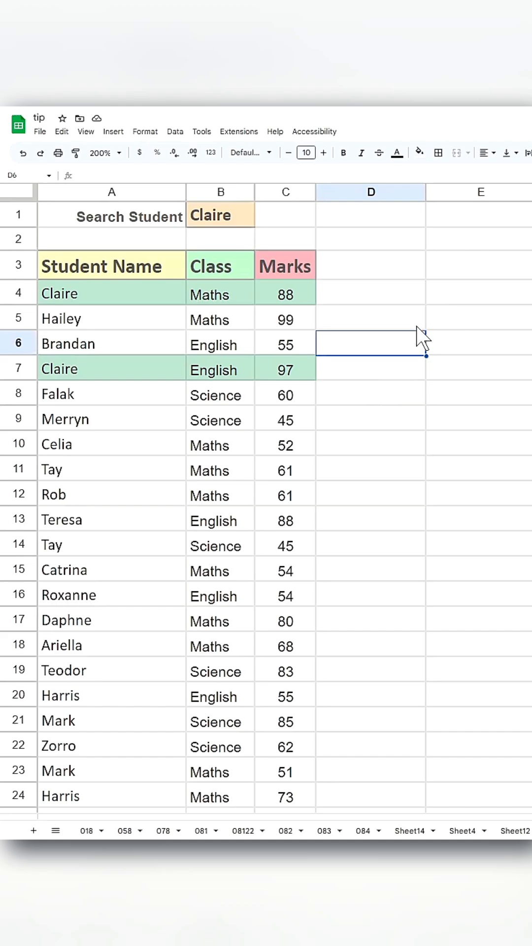
click(220, 215)
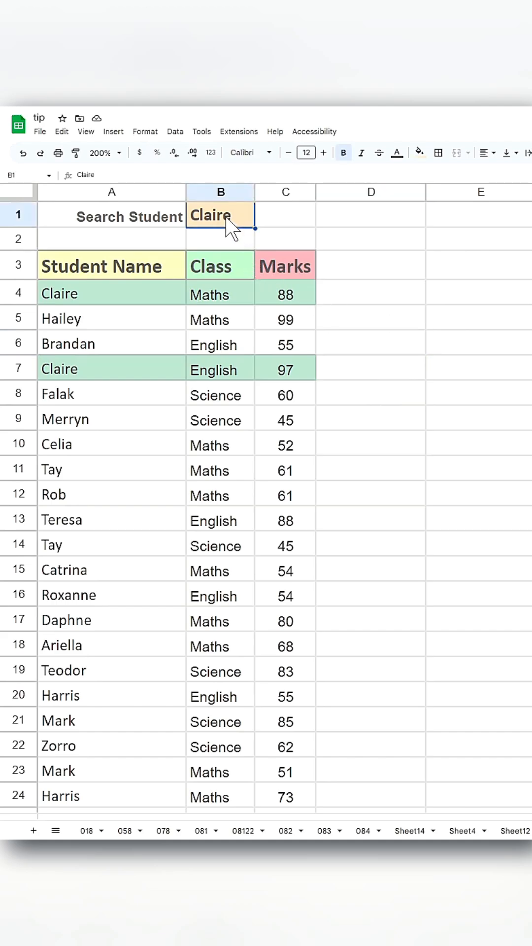
text(T)
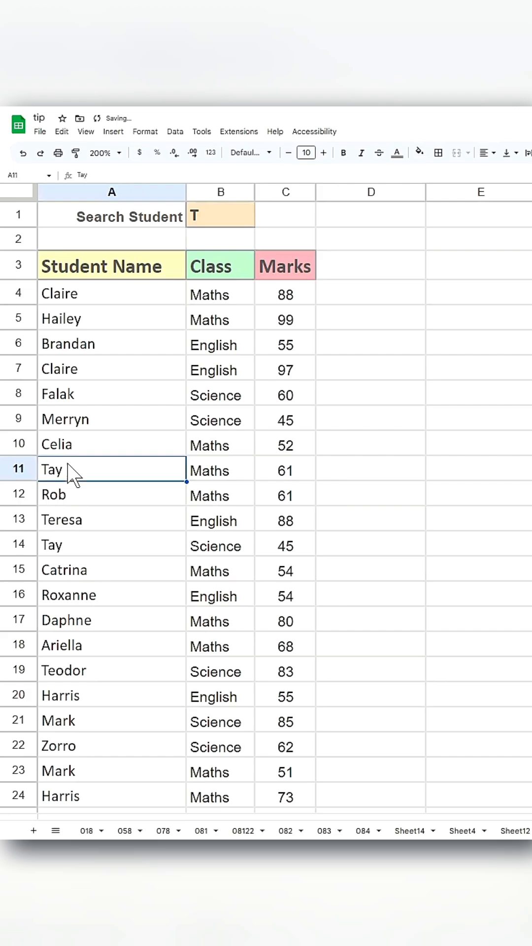
click(371, 469)
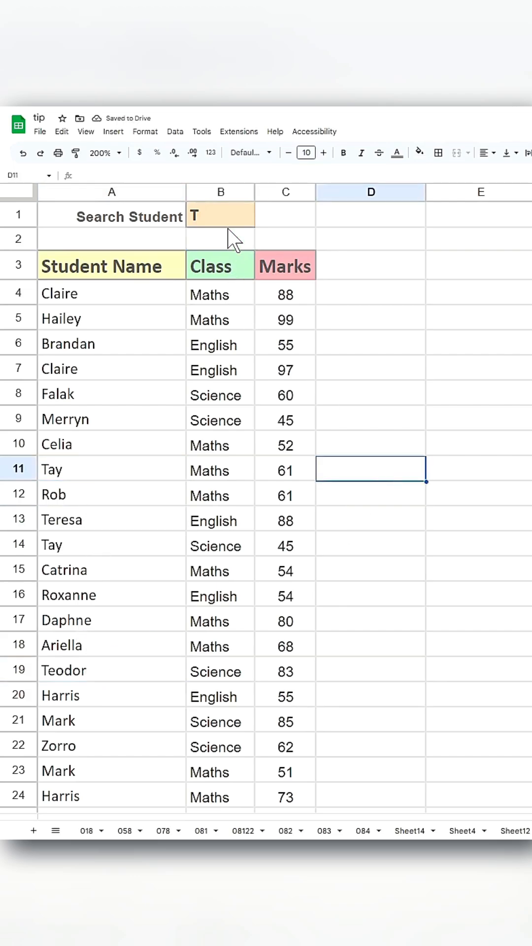
mouse_move(253, 367)
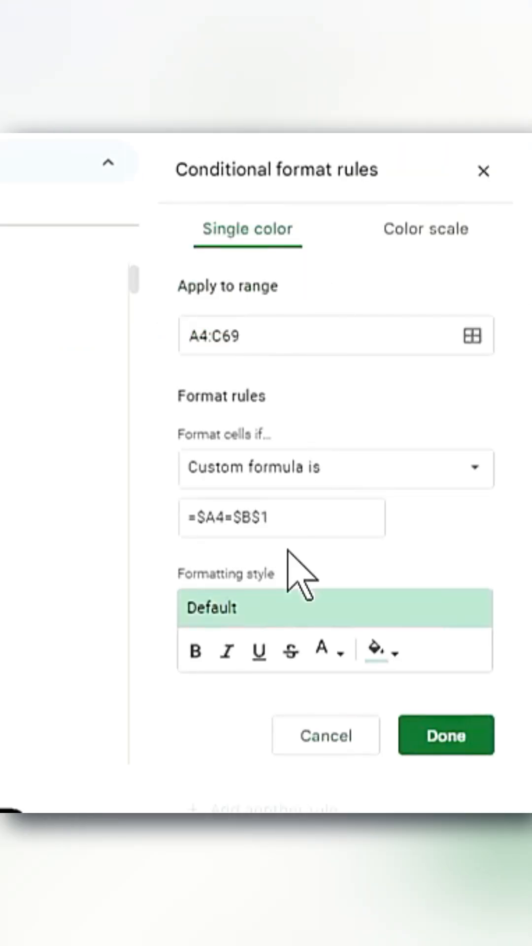
Step: Replace the rule's formula with =IF(AND(REGEXMATCH($A4,$B$1),NOT(ISBLANK($B$1))),1,0) for contains-text matching
triple_click(281, 517)
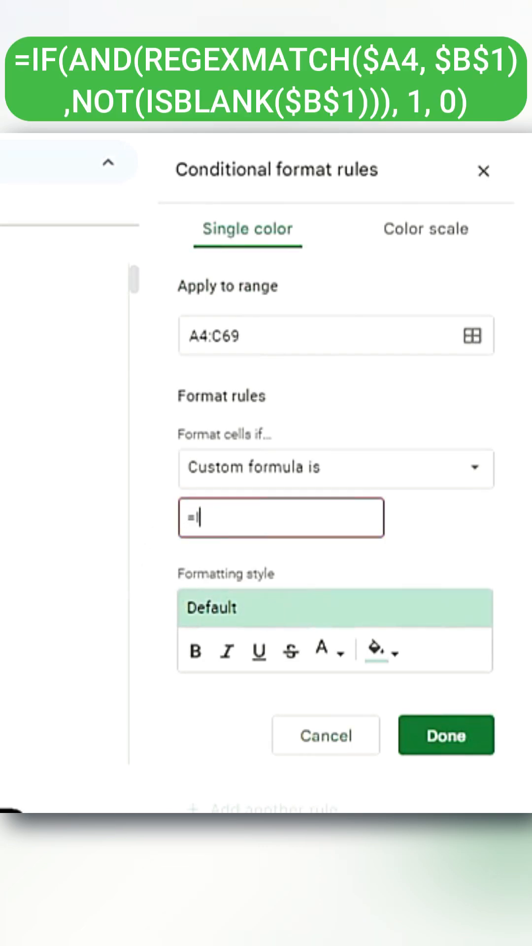
text(=IF(AND(REGEXMATCH($A4, $B$1),NOT)
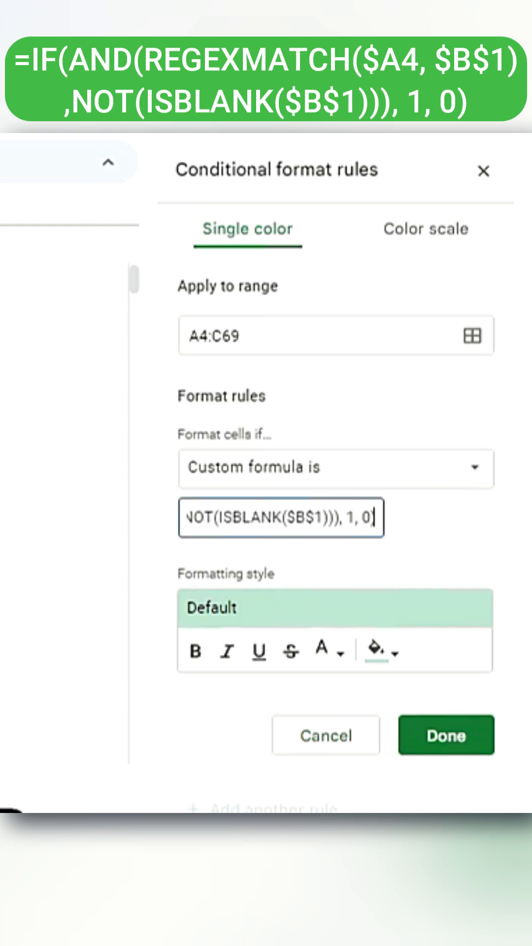
click(445, 736)
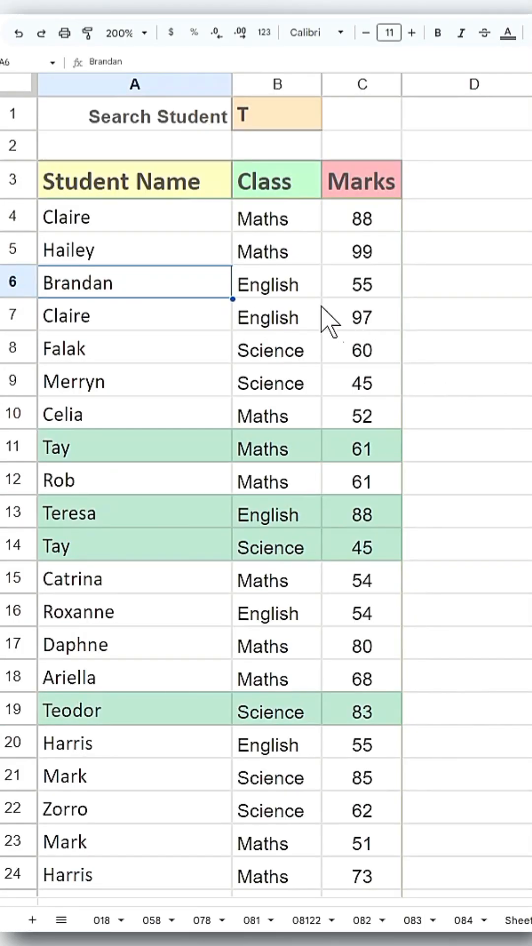
Step: Search for C so Claire, Celia and Catrina rows turn green
click(474, 249)
text(C)
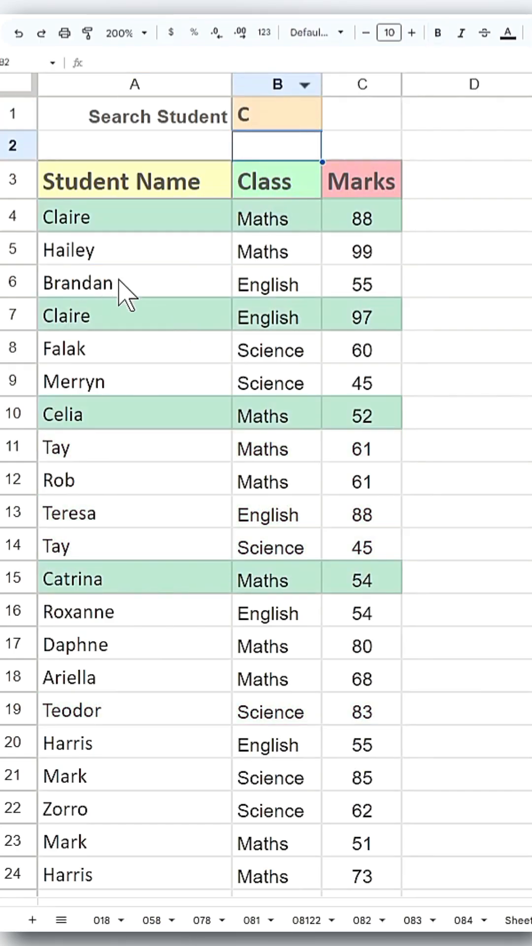
scroll(down, 3)
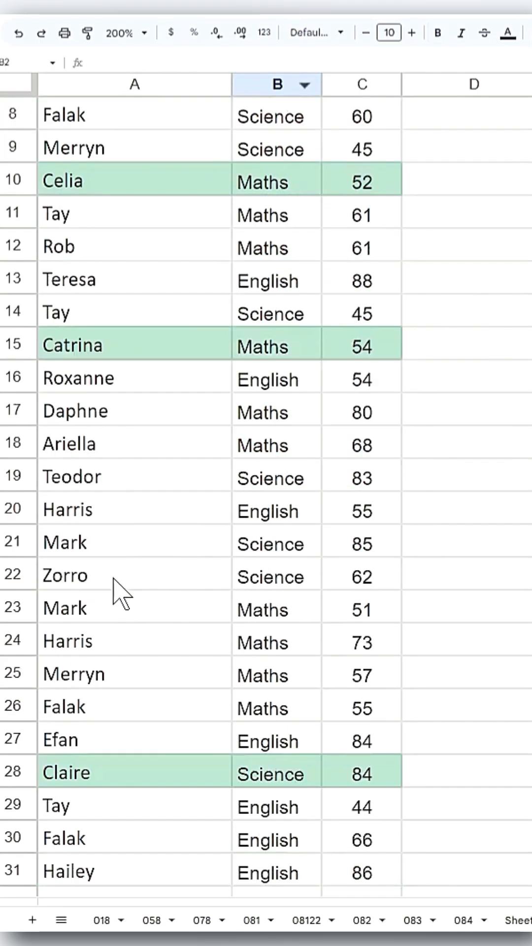